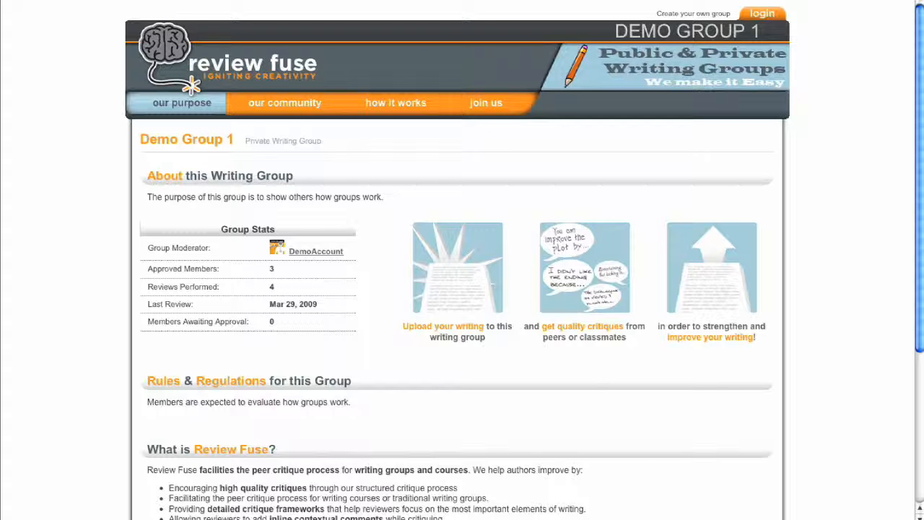
mouse_move(469, 110)
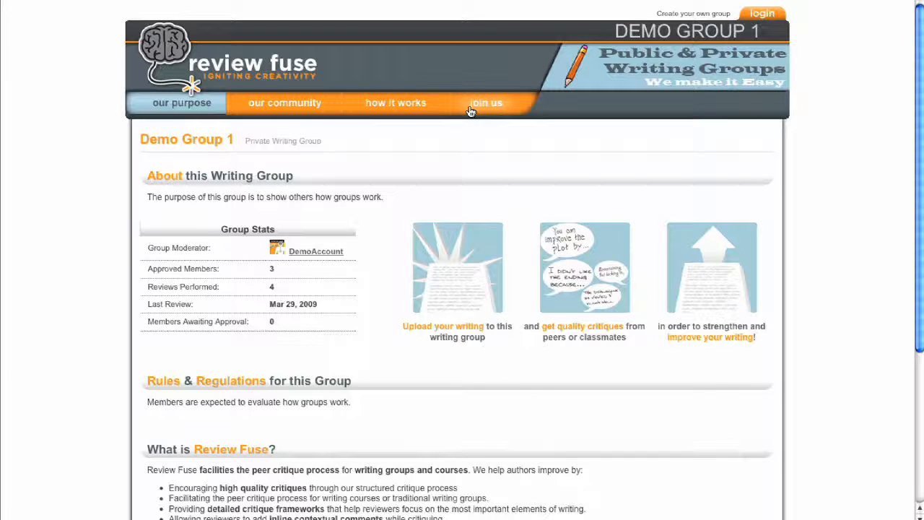
click(485, 103)
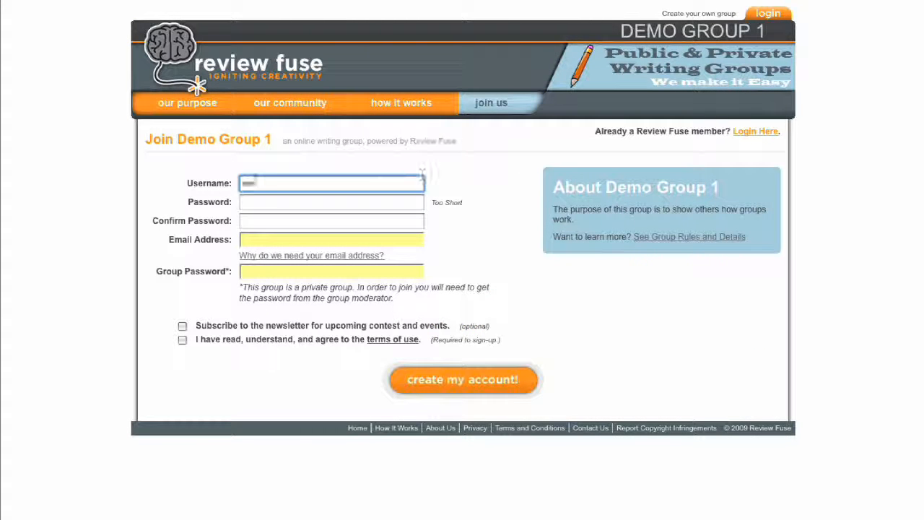
text(member5)
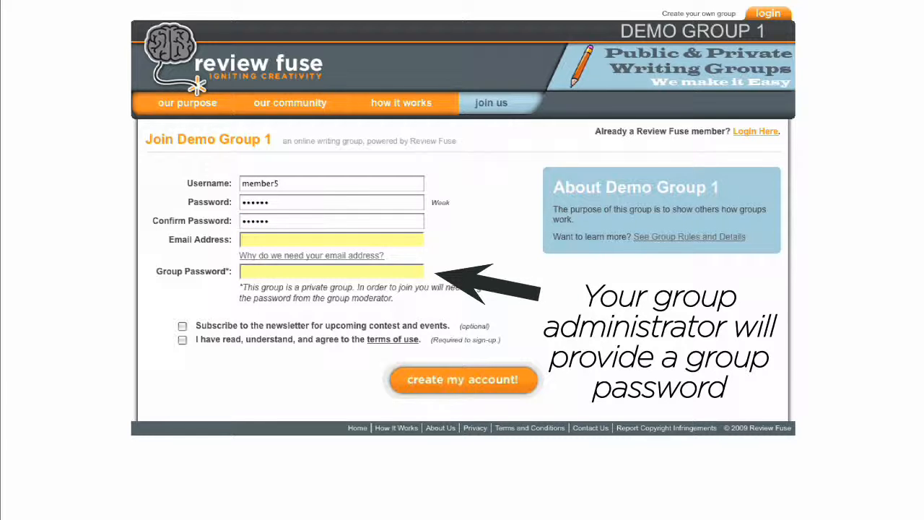
text(member5@demo.com)
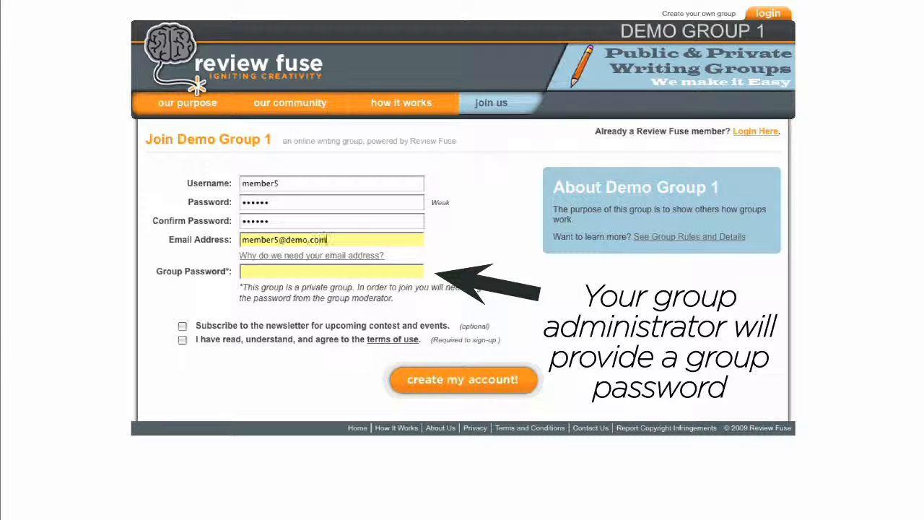
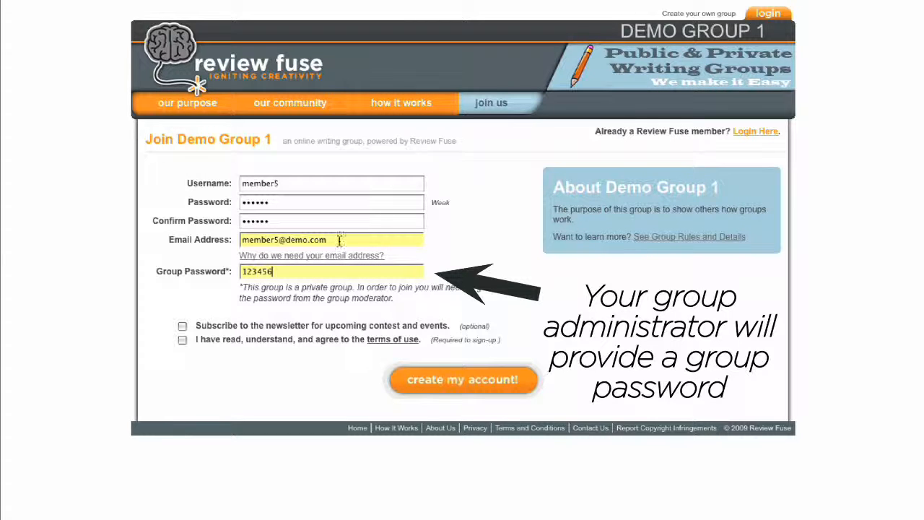
click(181, 325)
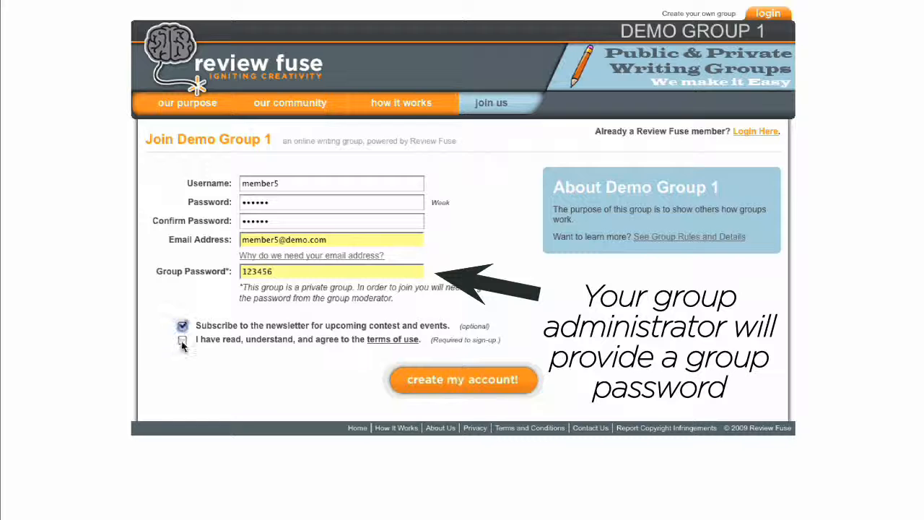
click(464, 380)
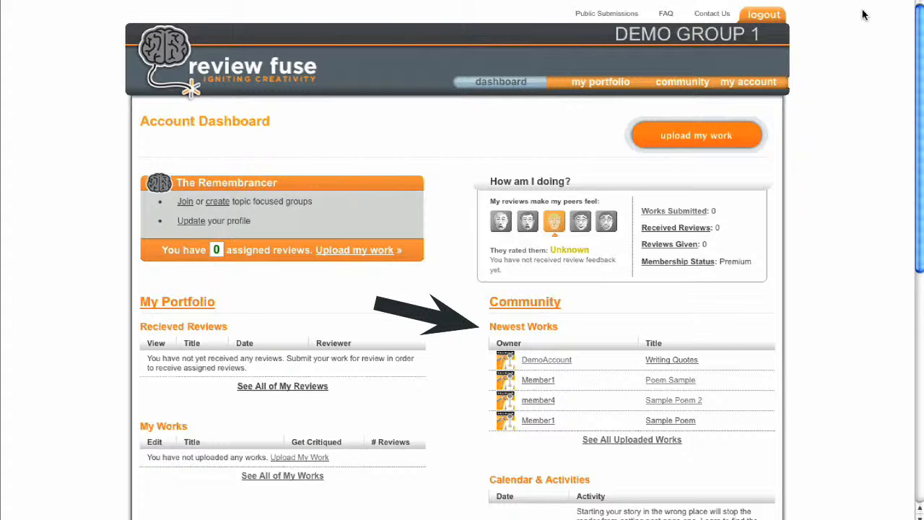
mouse_move(863, 79)
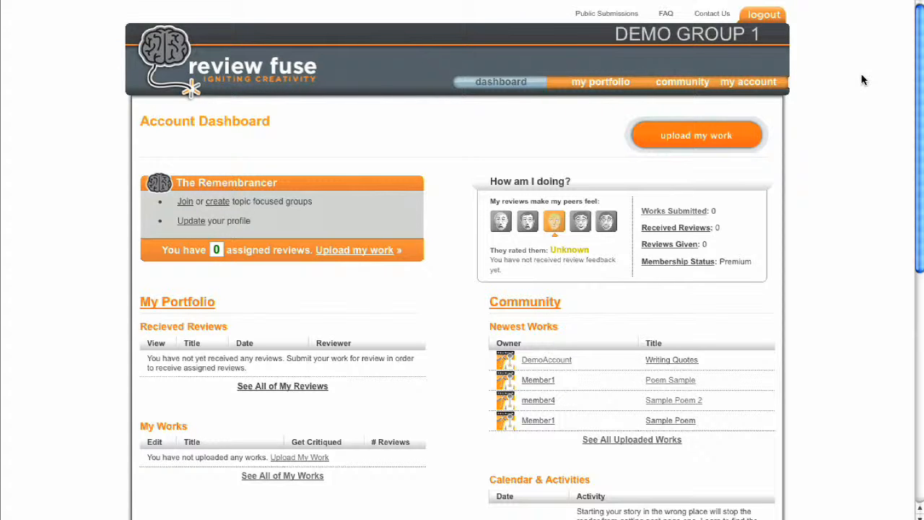
mouse_move(700, 147)
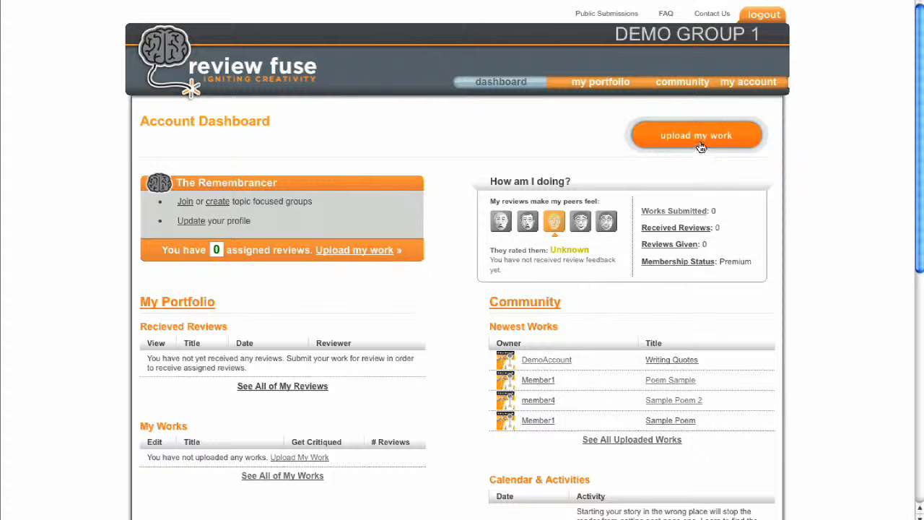
- Upload Scooter Glamour.txt as a new work and extract its text into the content box
click(696, 135)
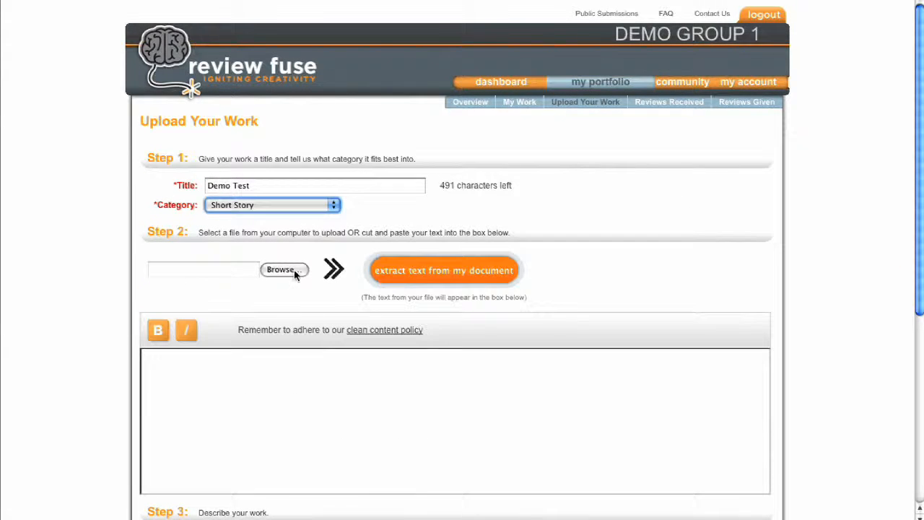
click(282, 269)
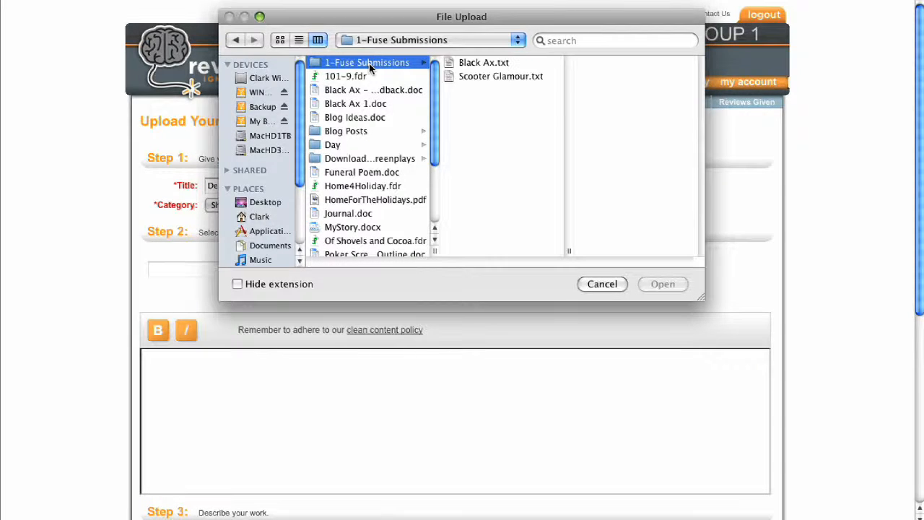
click(496, 75)
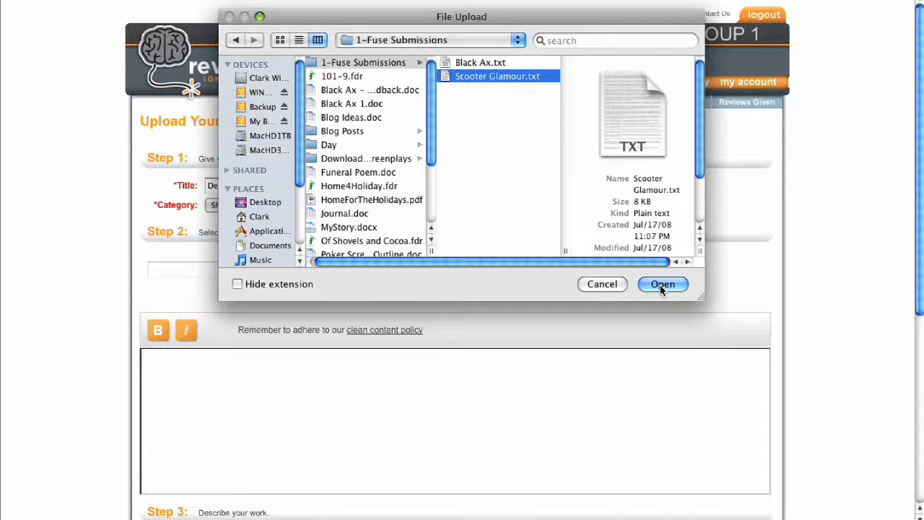
click(661, 283)
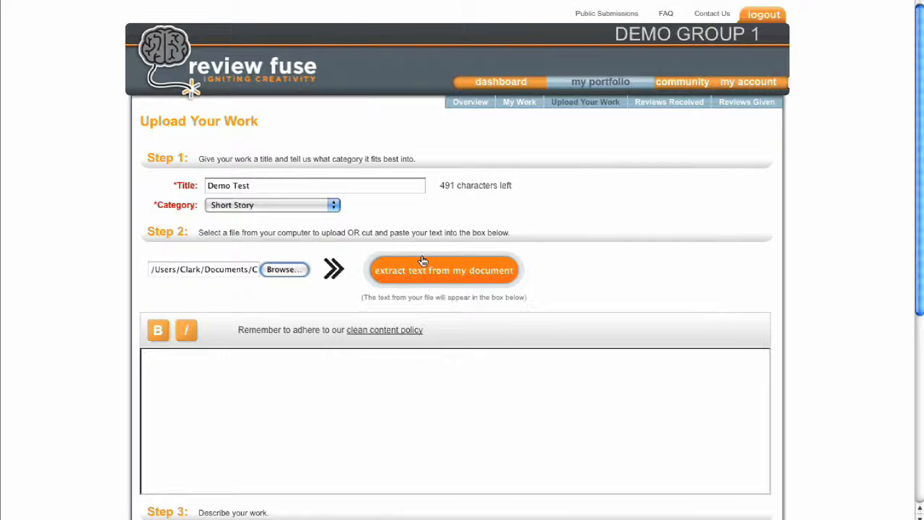
click(443, 270)
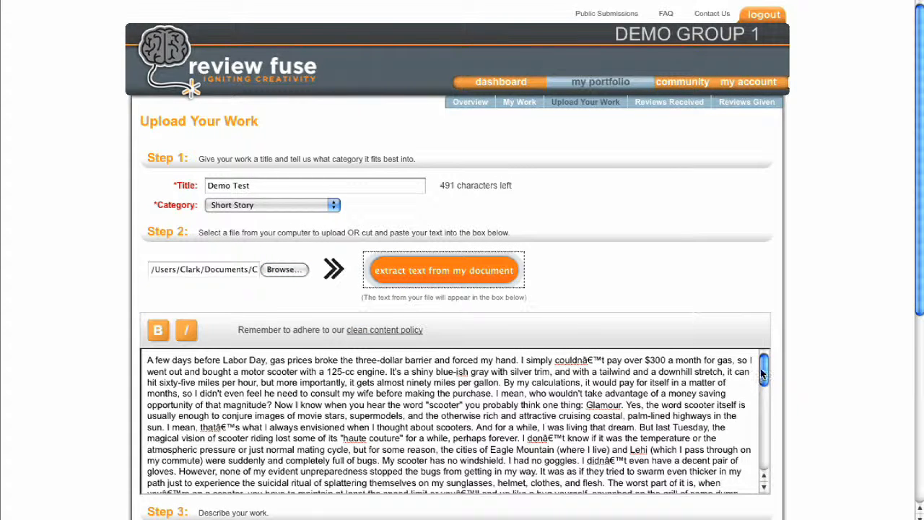
- Add the description 'Story of a scooter' and save the new work
scroll(down, 3)
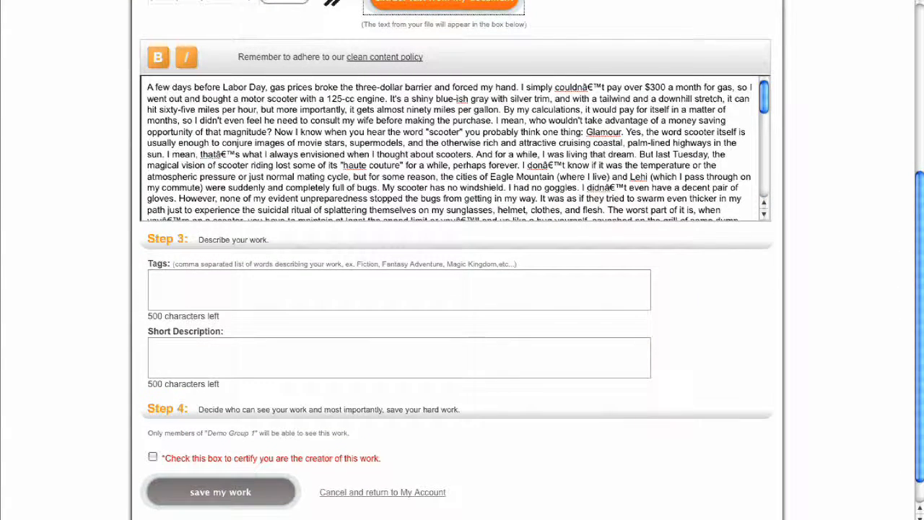
text(Story of a scooter)
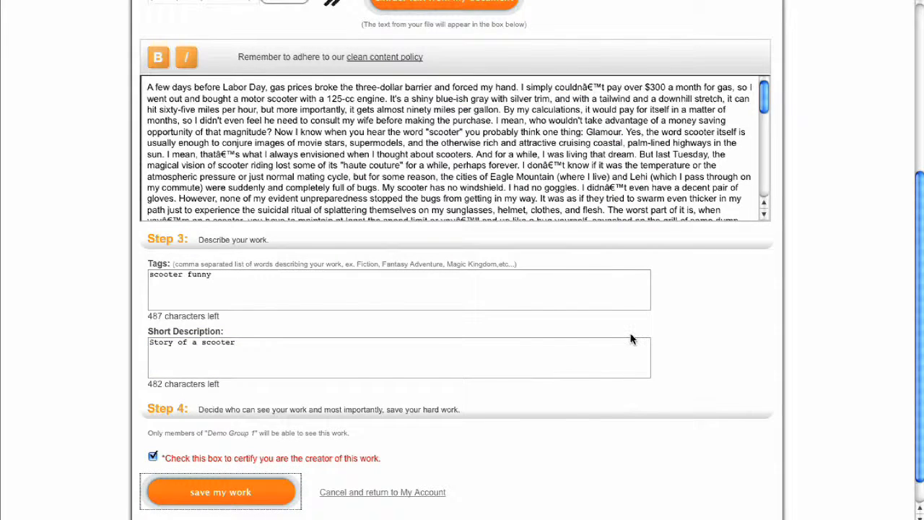
click(219, 490)
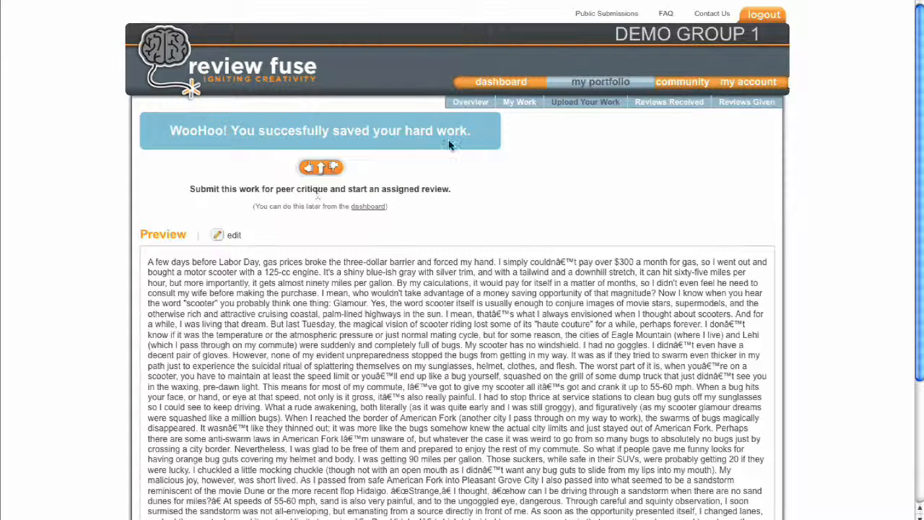
- Return to the dashboard and view Demo Test under My Works
click(499, 80)
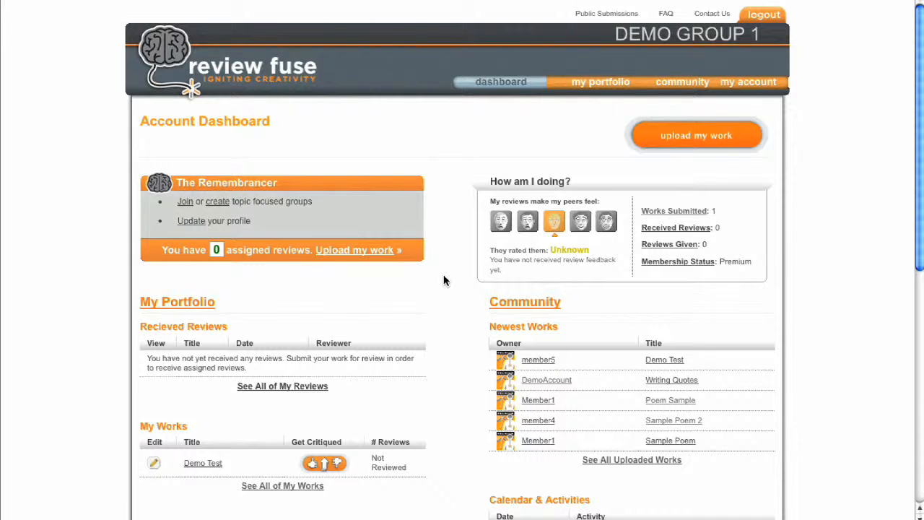
scroll(down, 3)
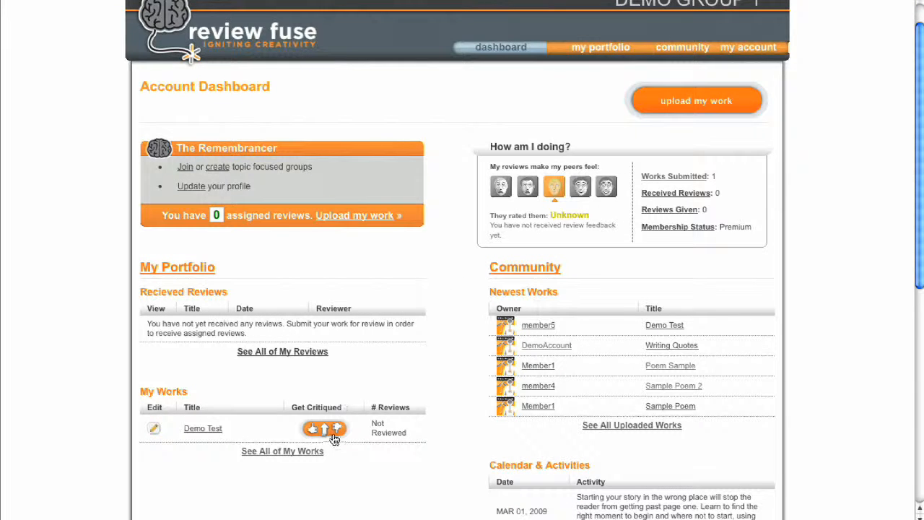
mouse_move(334, 431)
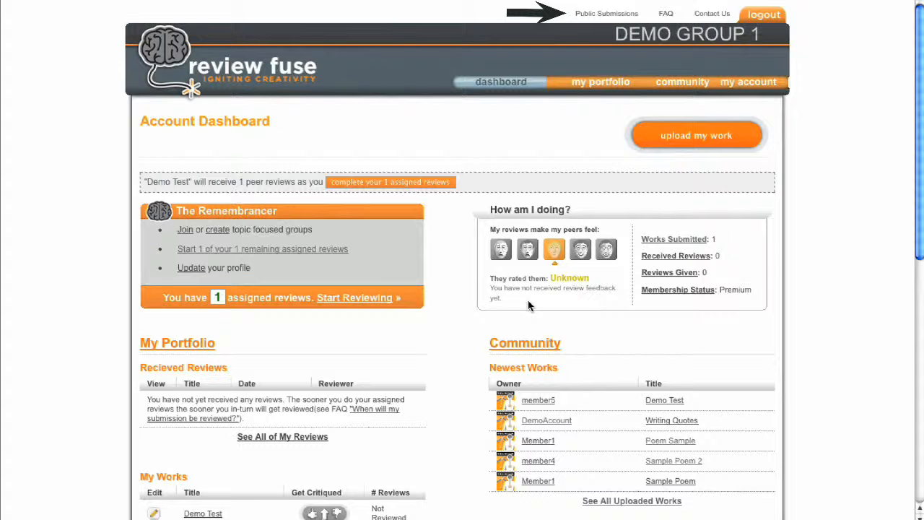
mouse_move(471, 270)
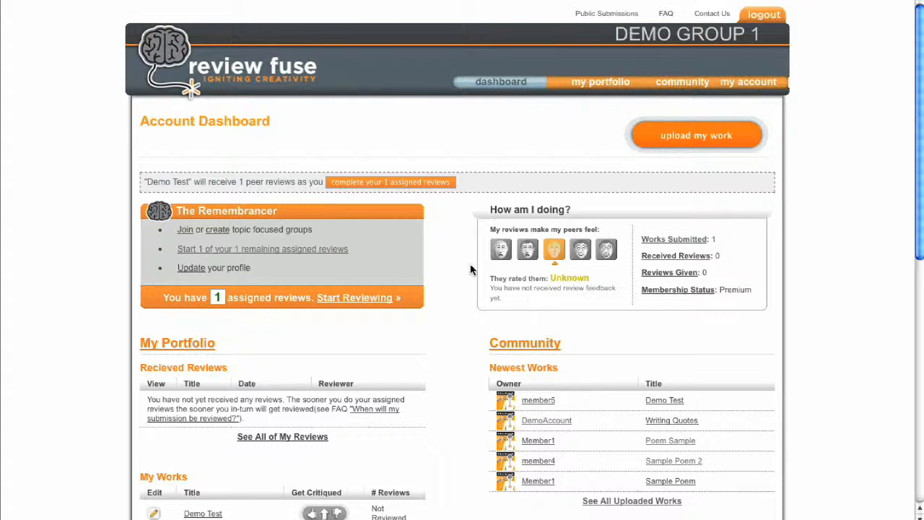
scroll(down, 3)
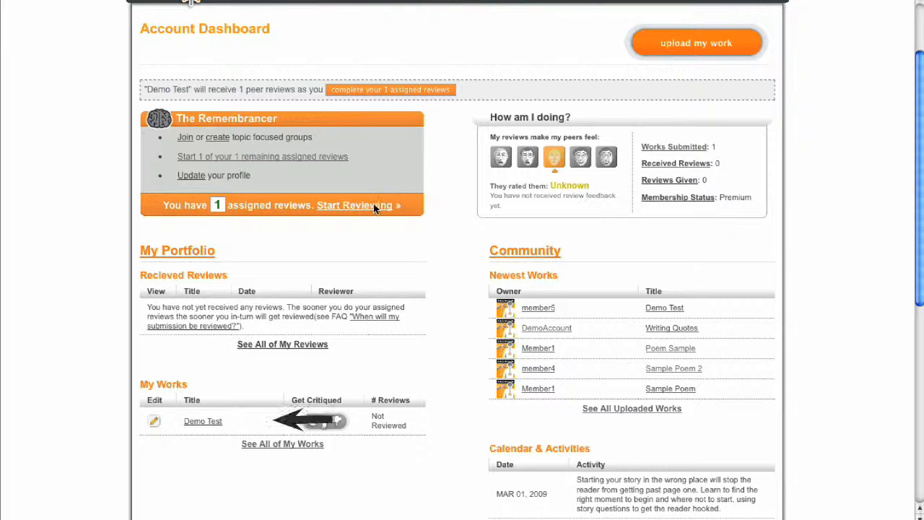
mouse_move(366, 214)
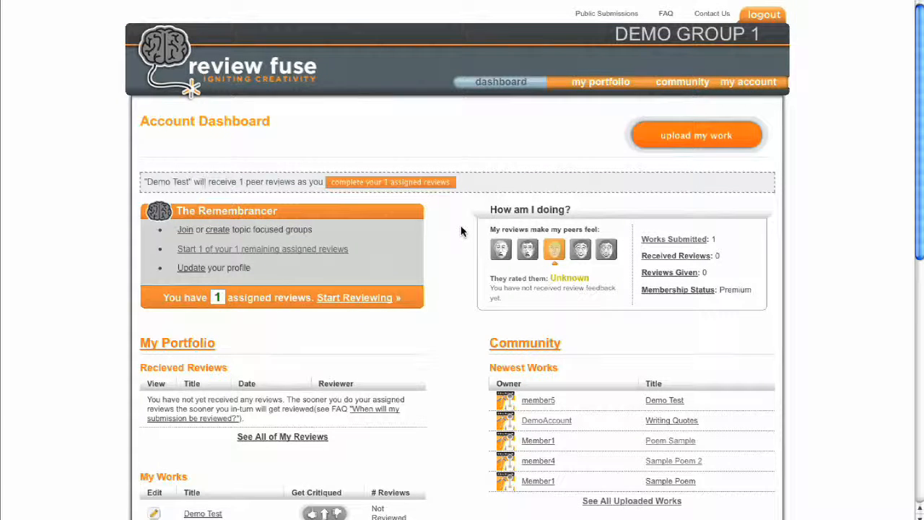
mouse_move(498, 130)
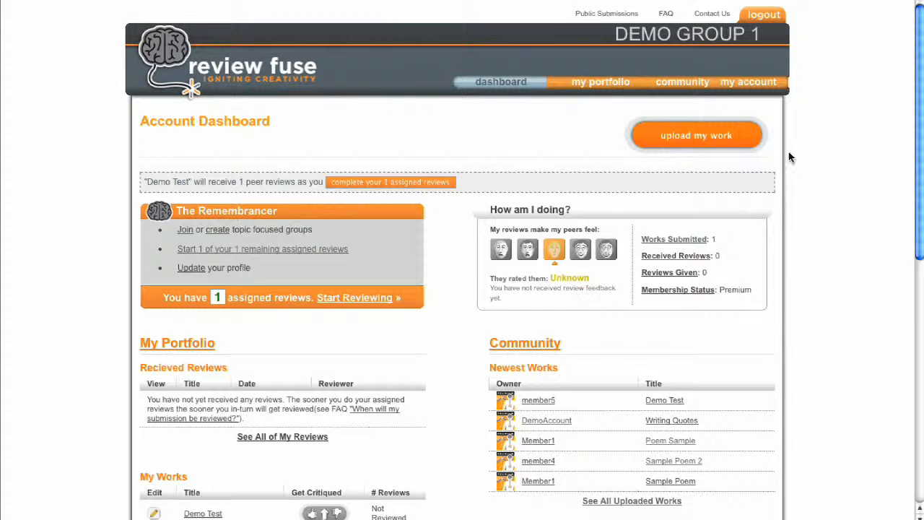
mouse_move(816, 16)
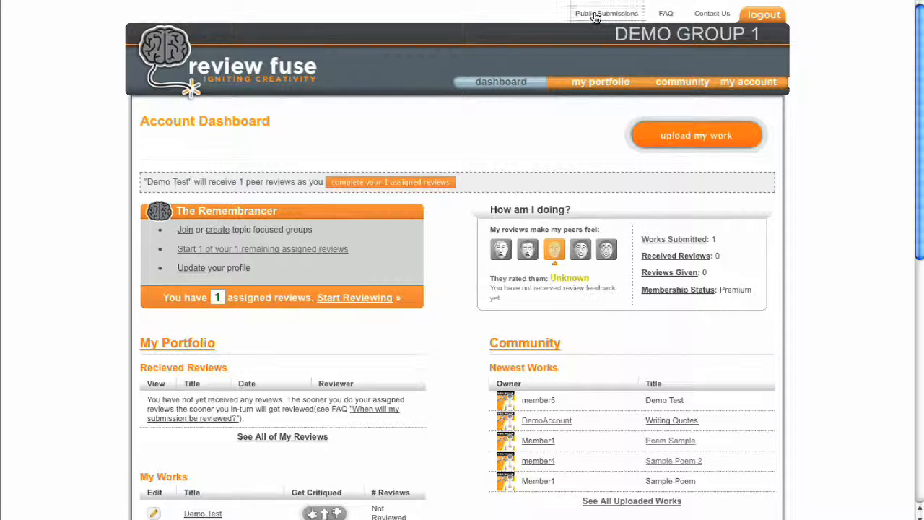
- Open the Writing Quotes submission from the public submissions catalog
click(607, 13)
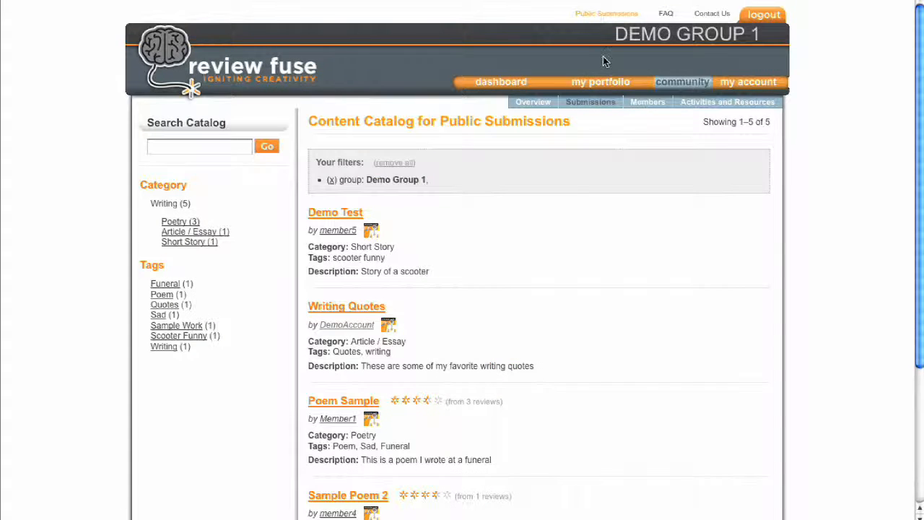
scroll(down, 3)
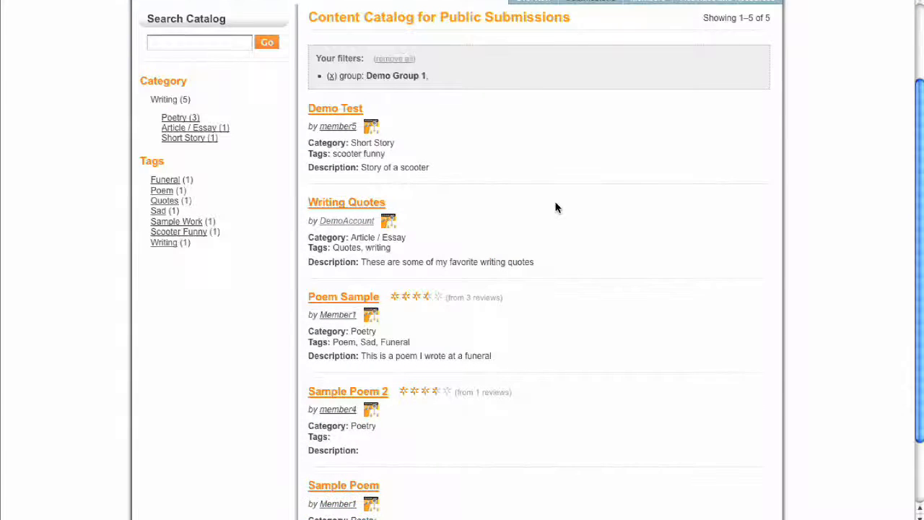
mouse_move(367, 203)
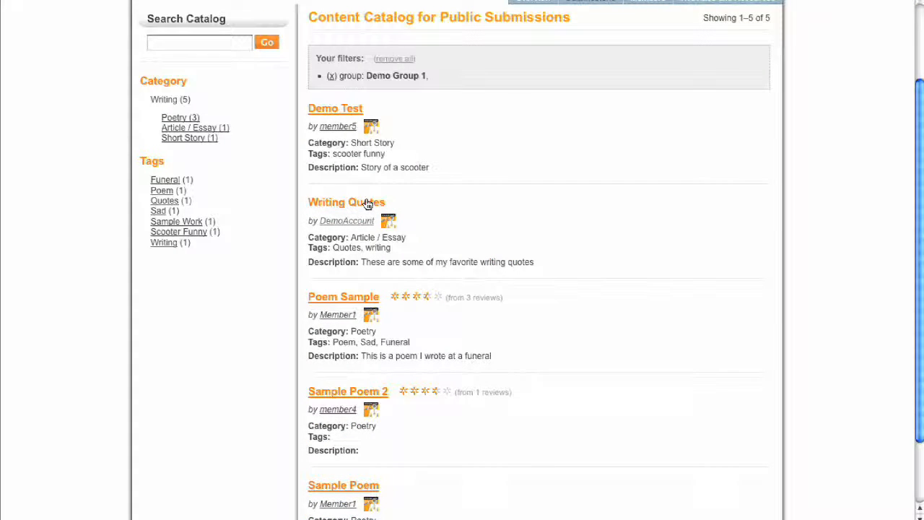
click(347, 202)
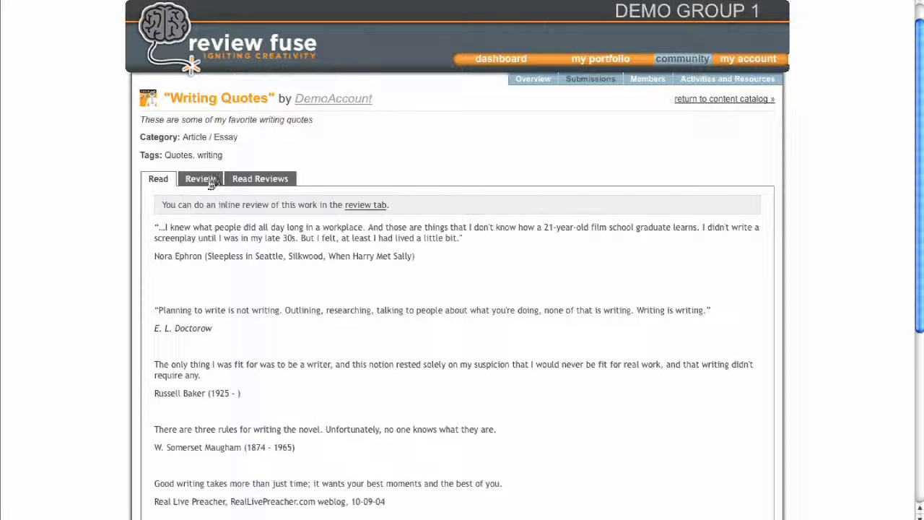
- Start a review of Writing Quotes with inline comments on the first two paragraphs ('This is a ggoo', 'Really? I never')
click(199, 179)
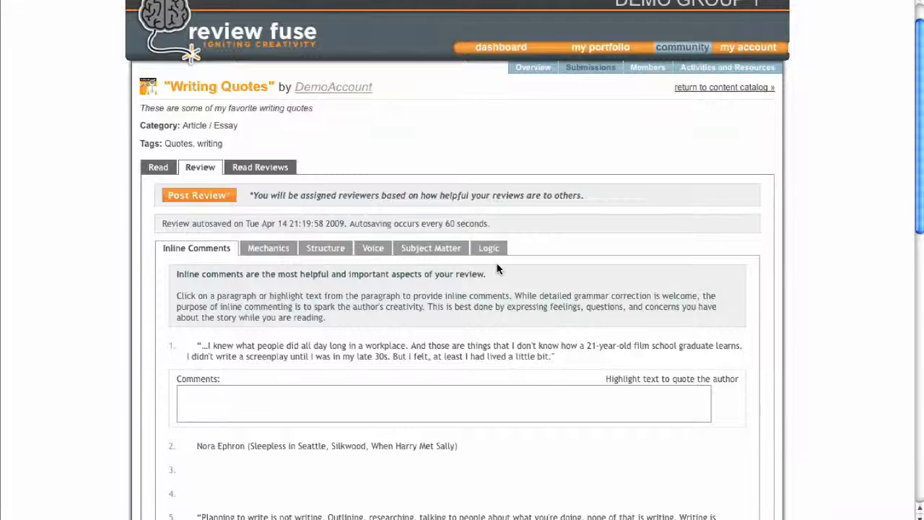
scroll(down, 3)
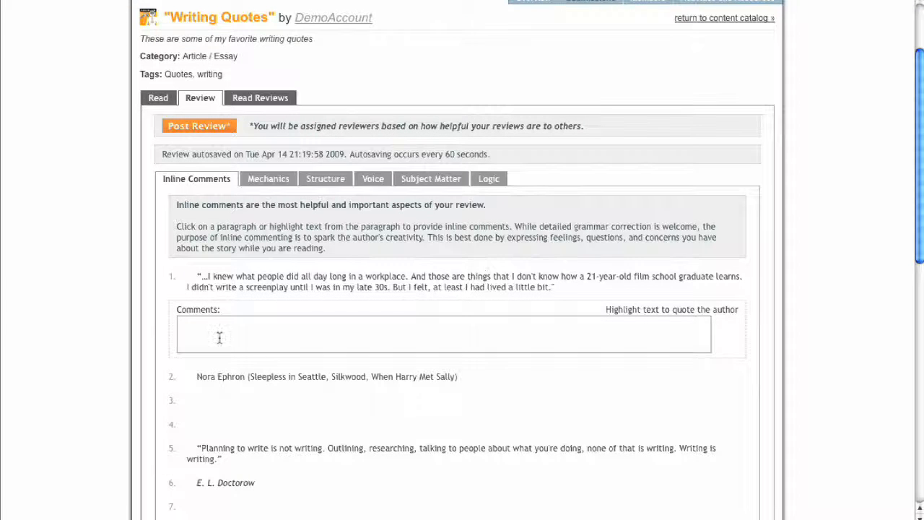
text(This is)
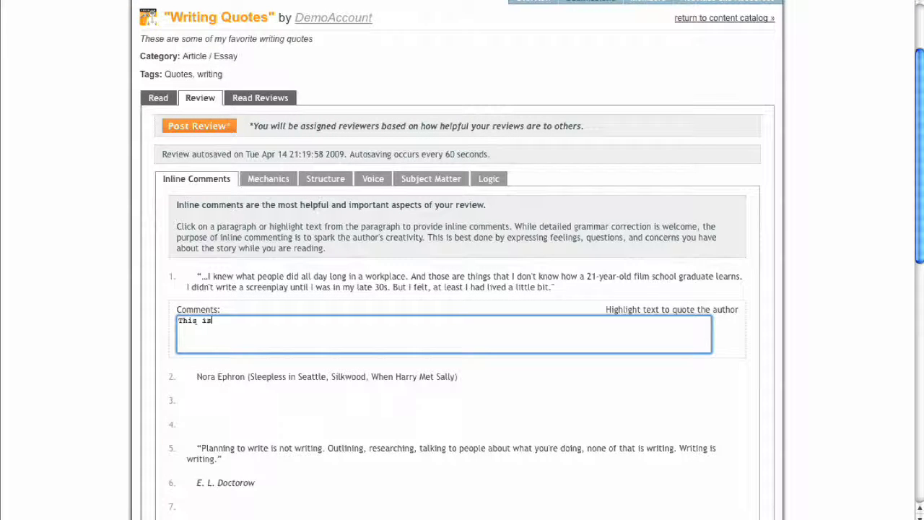
text(a ggood paragraph.)
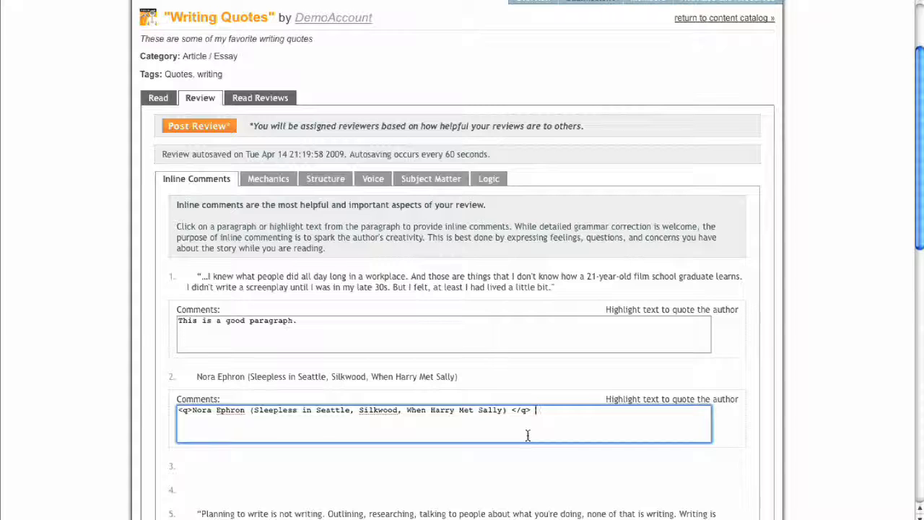
text(Really?)
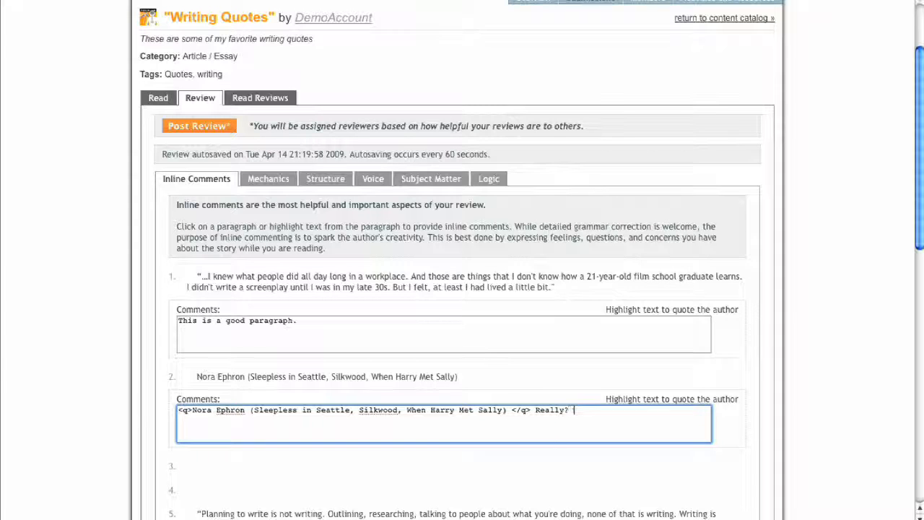
text(I never knew.)
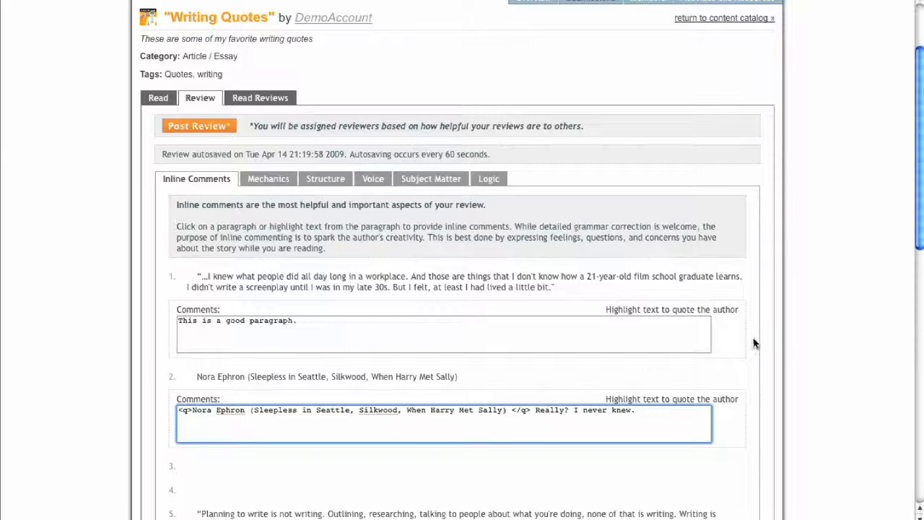
mouse_move(319, 97)
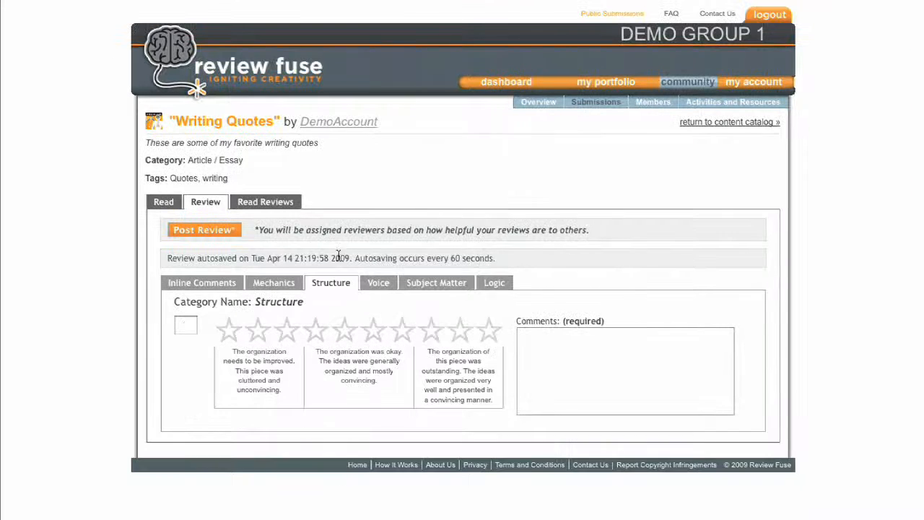
- Rate Structure 6 stars with comment 'Hello you sh', comment on Mechanics ('Yes I think so.') and Voice ('Do unt')
click(372, 327)
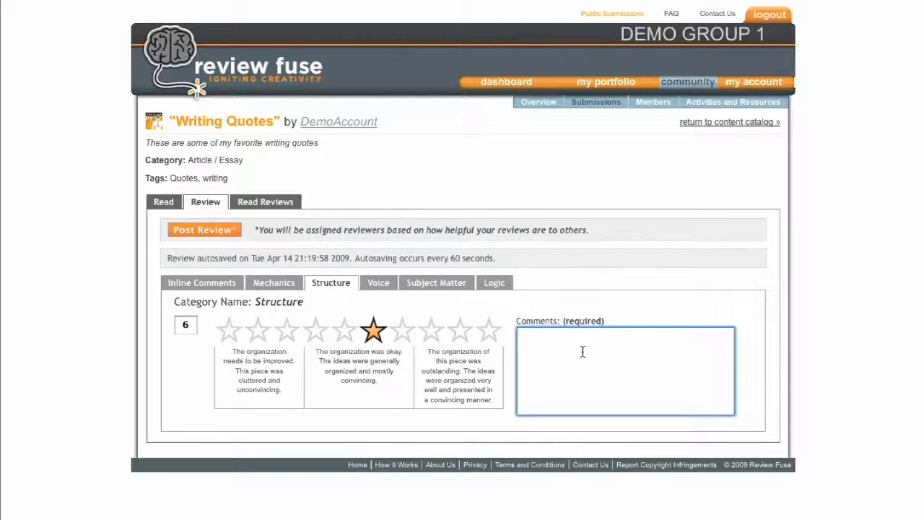
text(Hello you should do this)
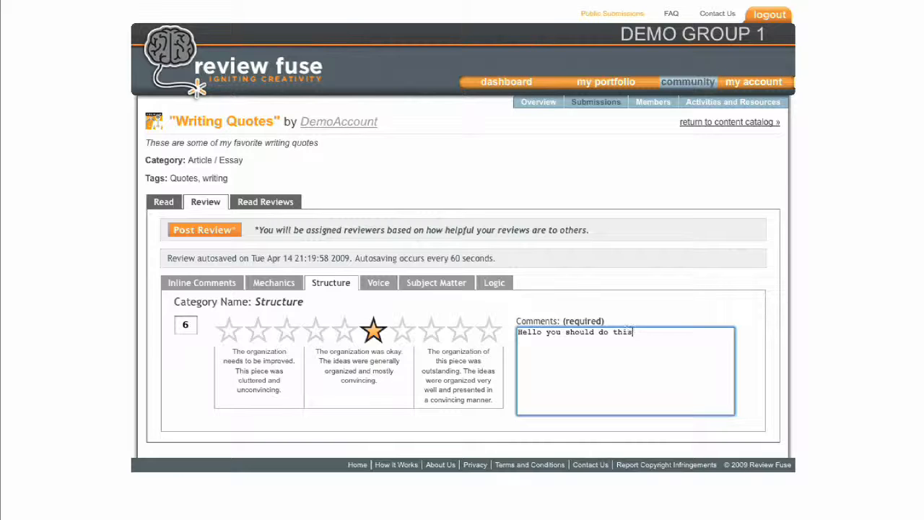
click(274, 282)
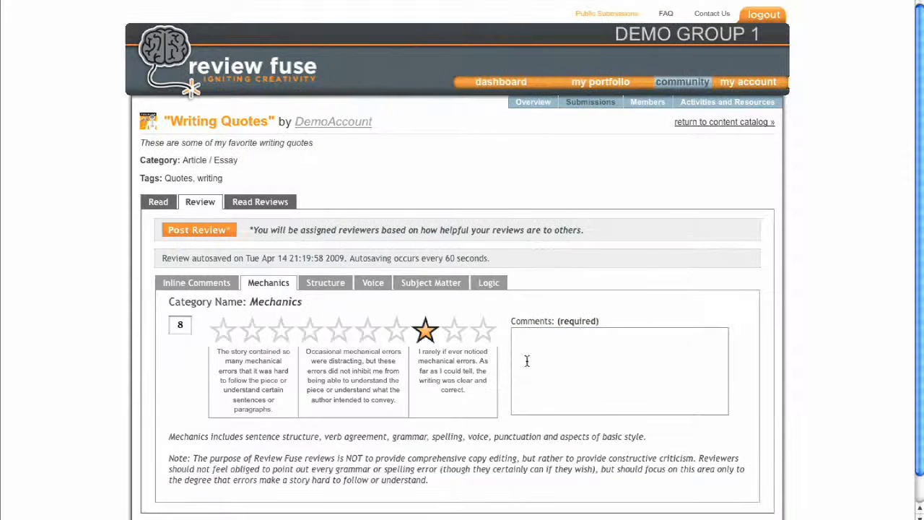
text(Yes)
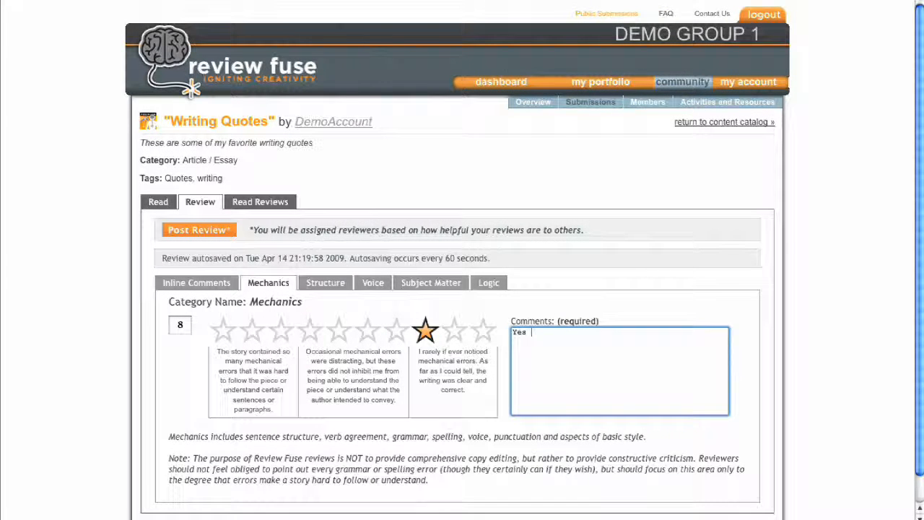
text(I think so.)
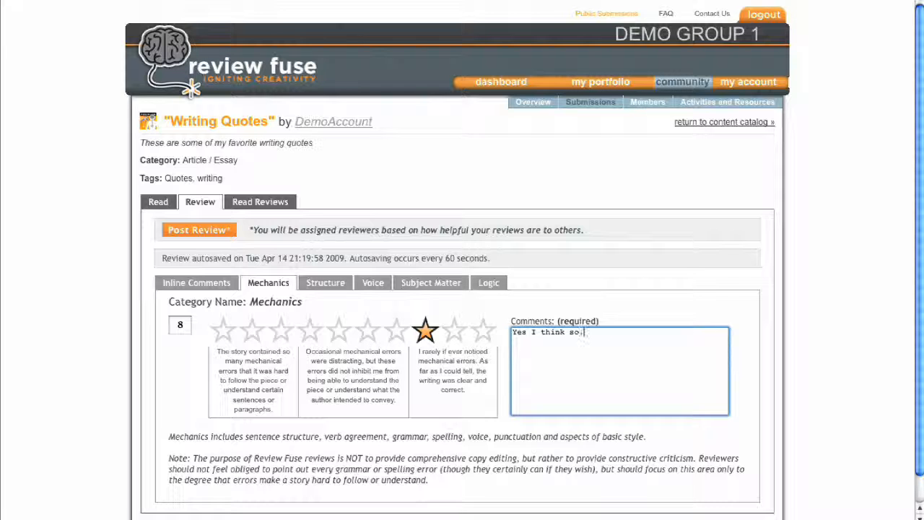
click(372, 282)
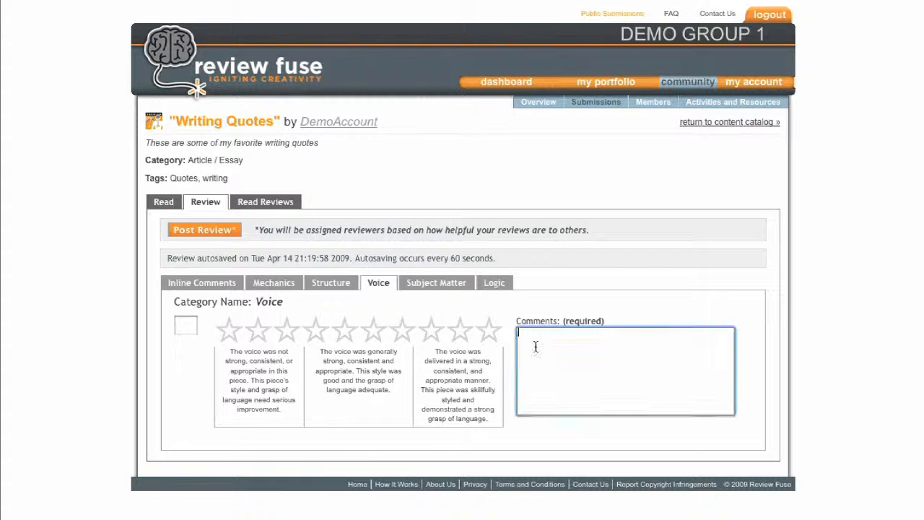
text(Do unt)
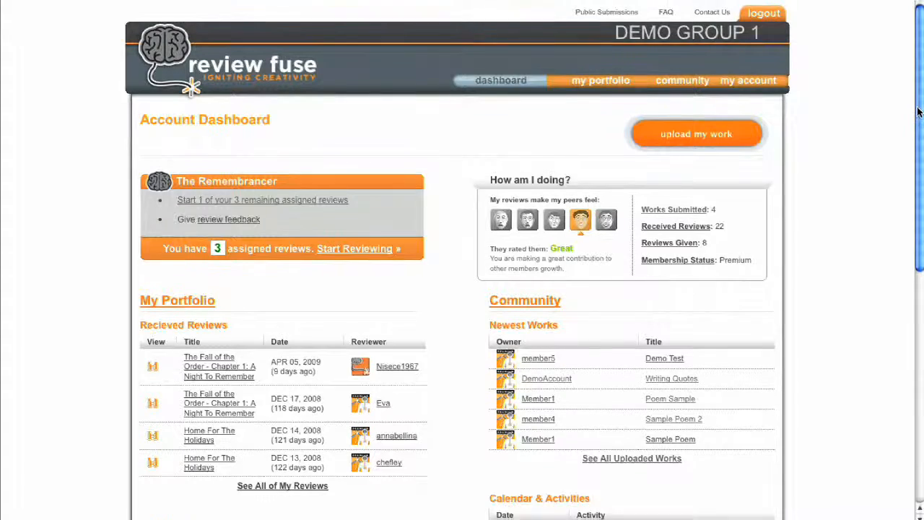
- Scroll the dashboard down to the received reviews of The Fall of the Order – Chapter 1
scroll(down, 3)
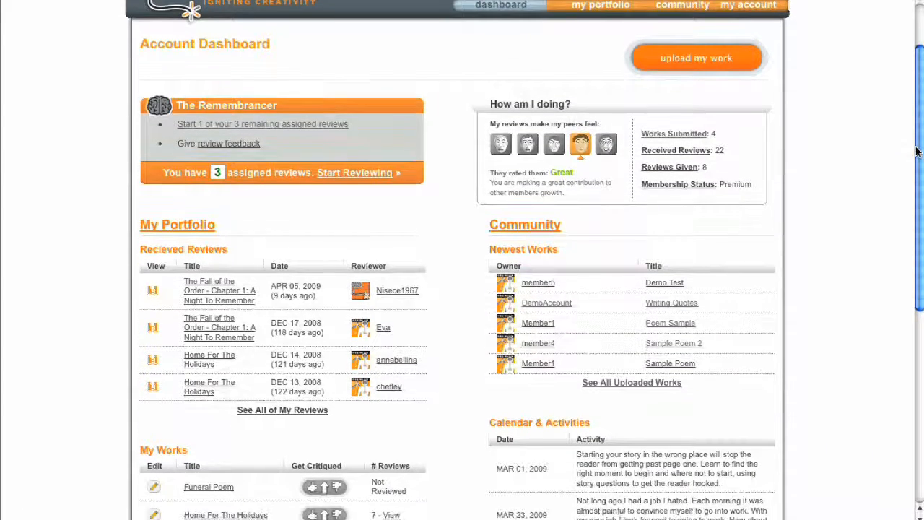
scroll(down, 3)
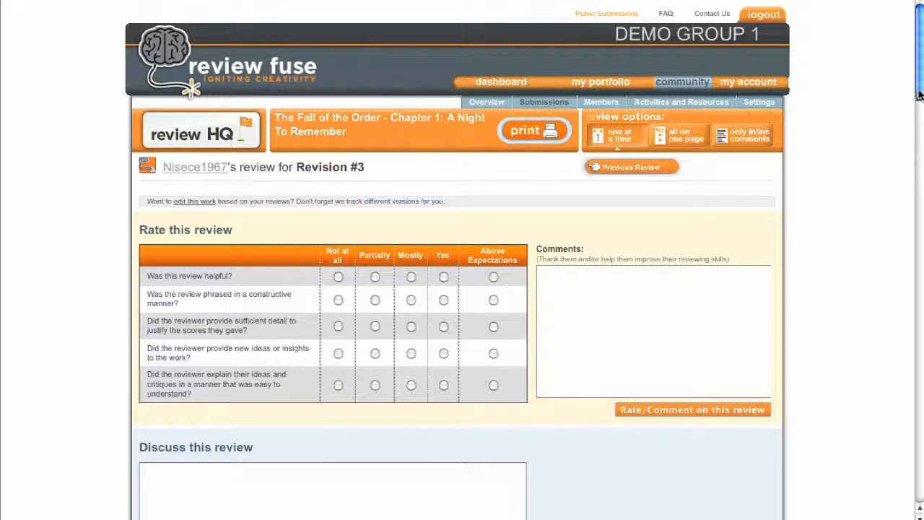
scroll(down, 3)
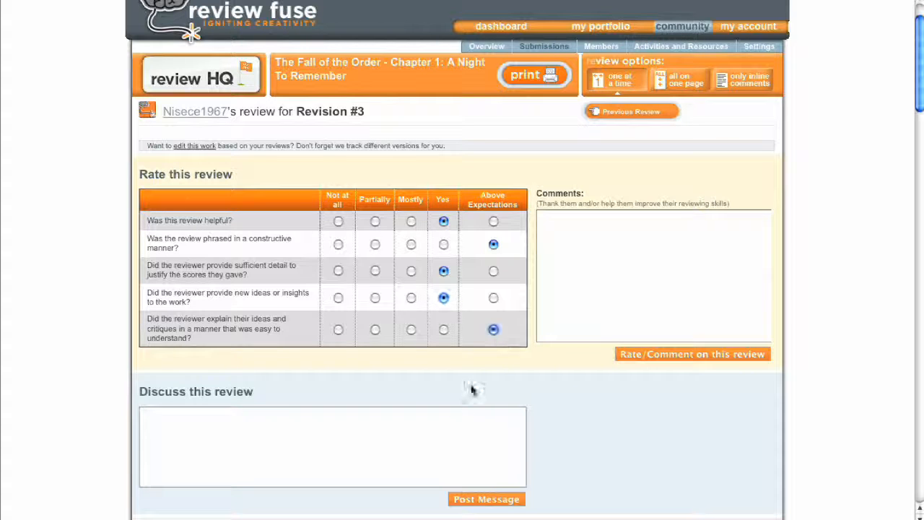
click(329, 453)
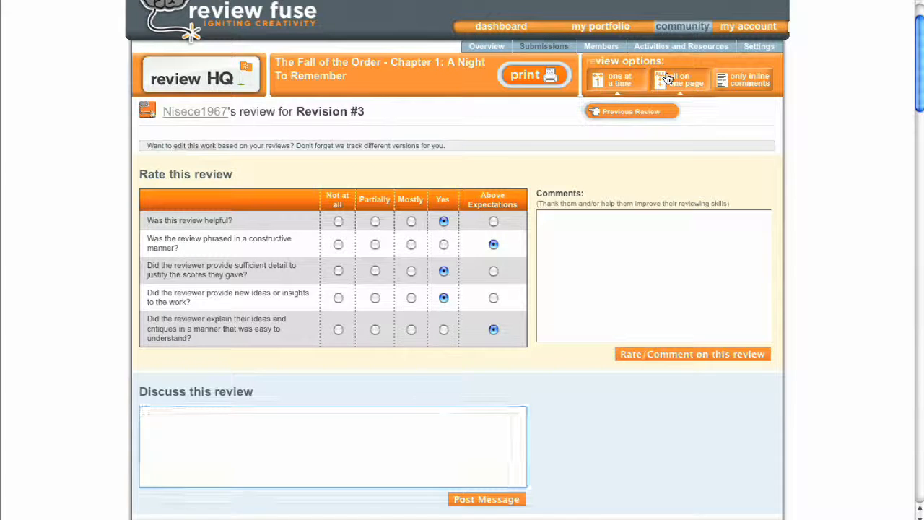
click(679, 78)
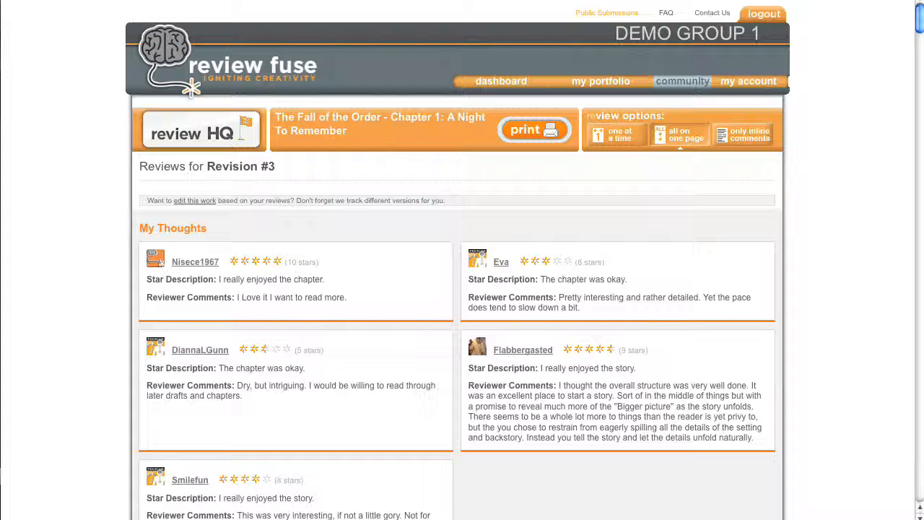
scroll(down, 3)
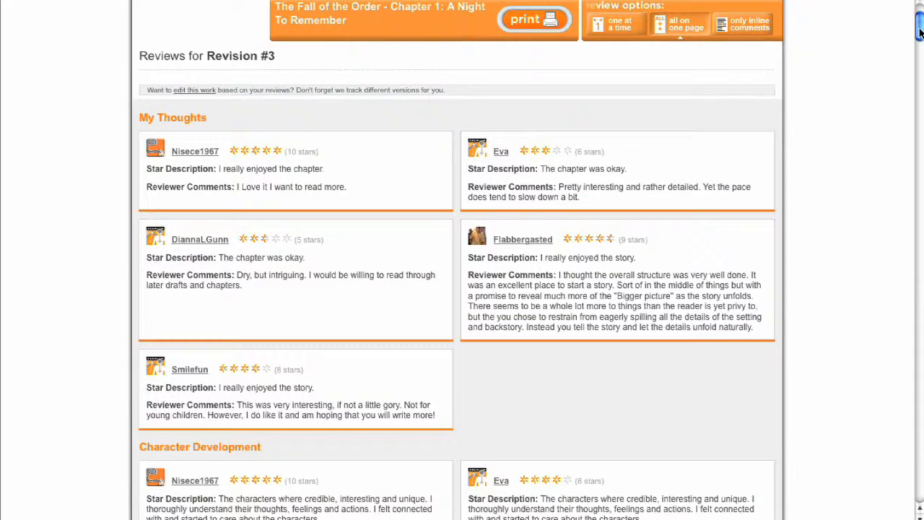
scroll(down, 3)
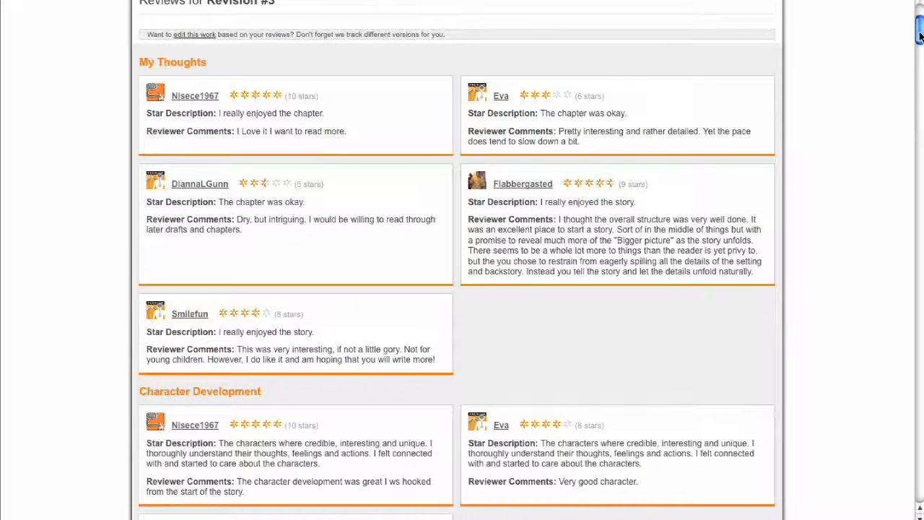
scroll(down, 3)
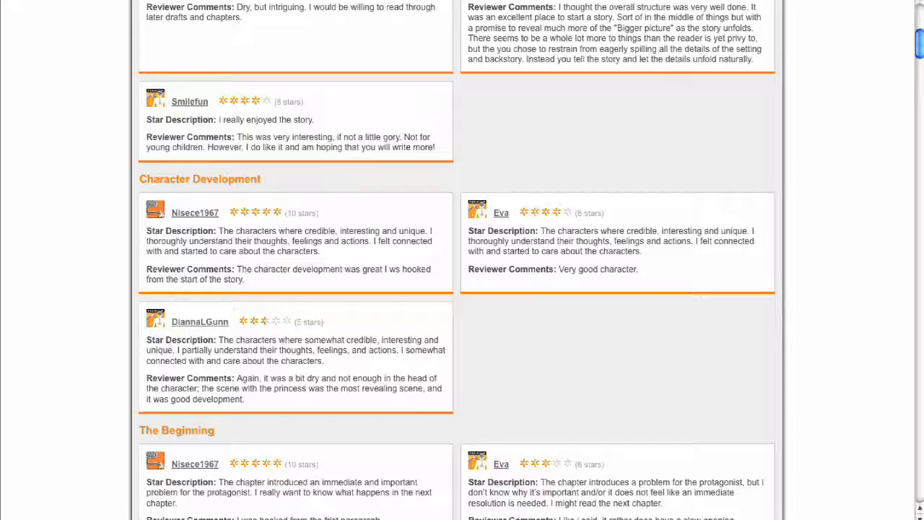